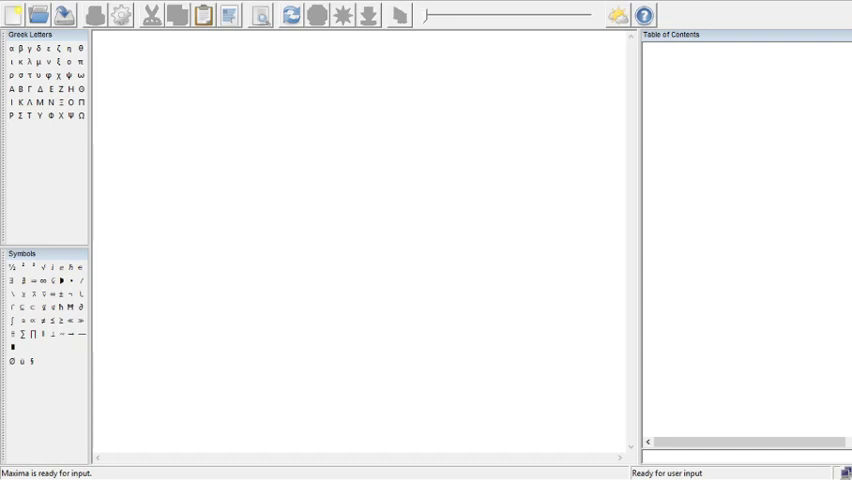
mouse_move(220, 131)
type("H")
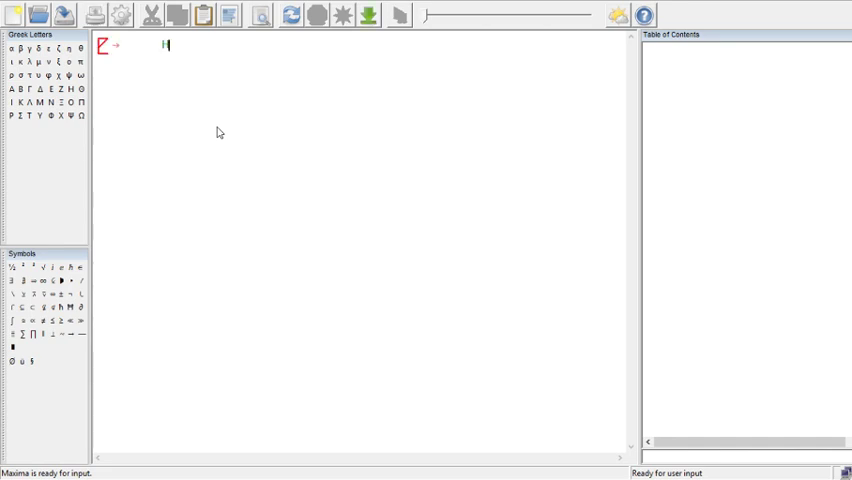
Step: Define H:matrix([1,x]) and evaluate it to show the row matrix [1 x]
type(":matrix(")
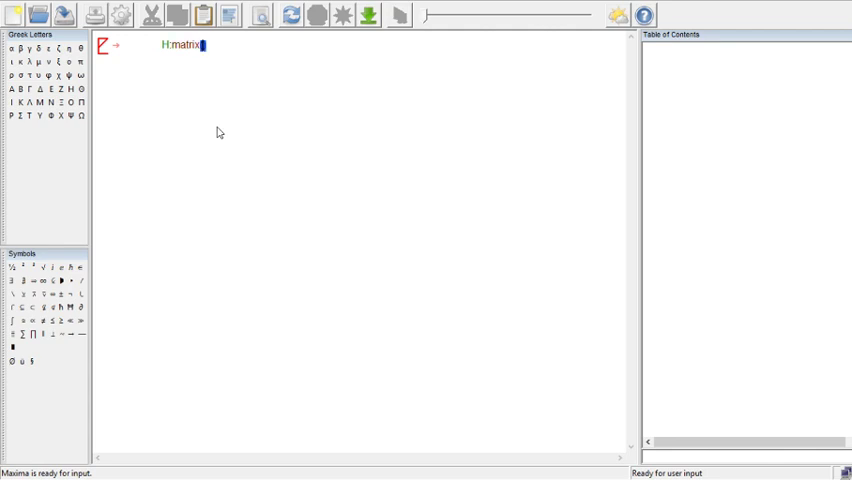
type("(")
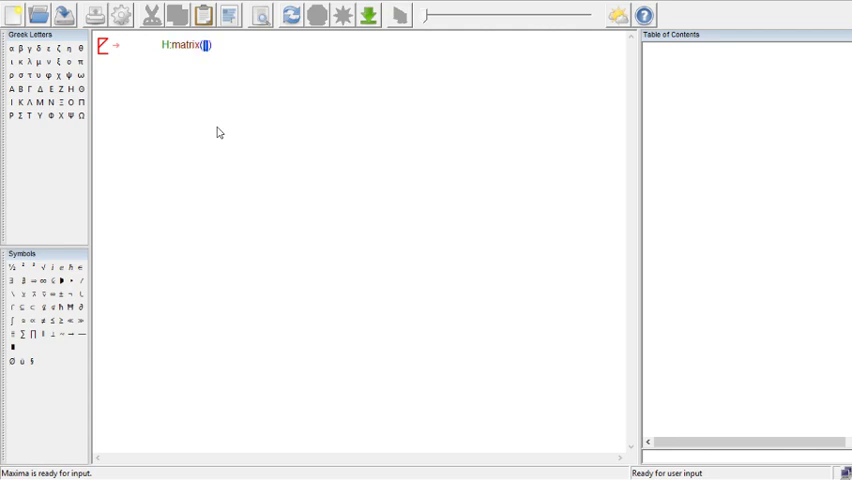
type("[1")
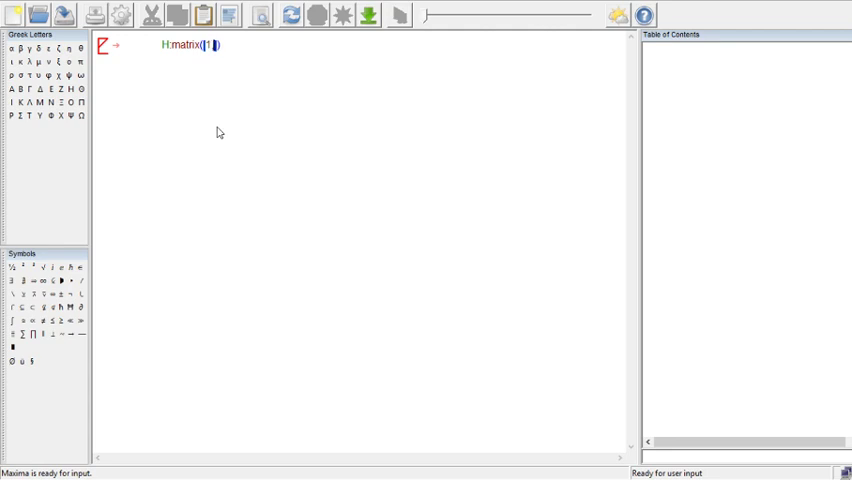
type(",x")
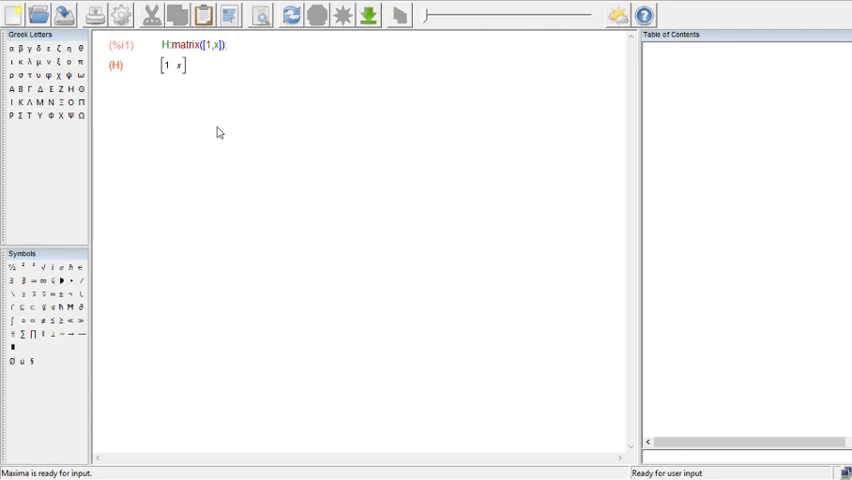
mouse_move(220, 131)
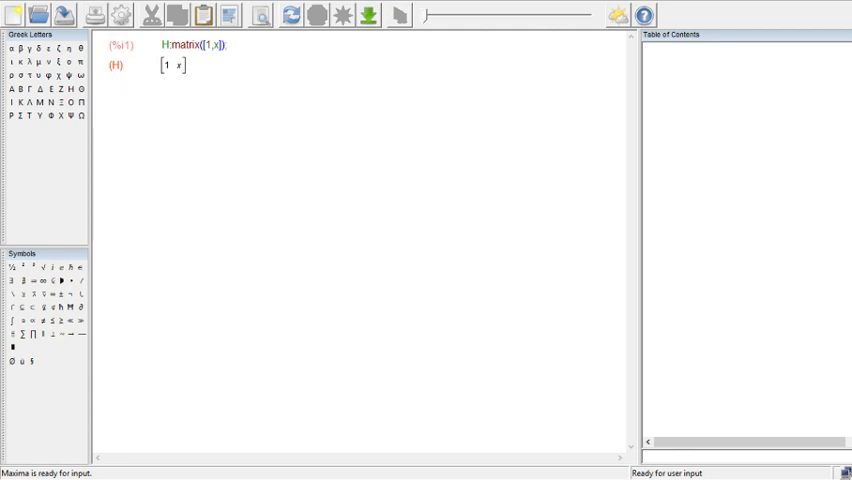
mouse_move(220, 131)
type("H")
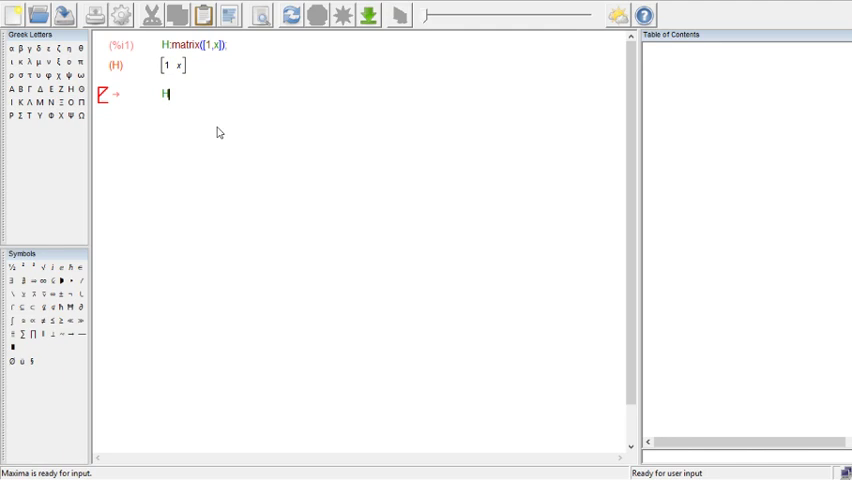
Step: Enter Hx:diff(H,x) and evaluate it, giving Hx = [0 1]
type("x;")
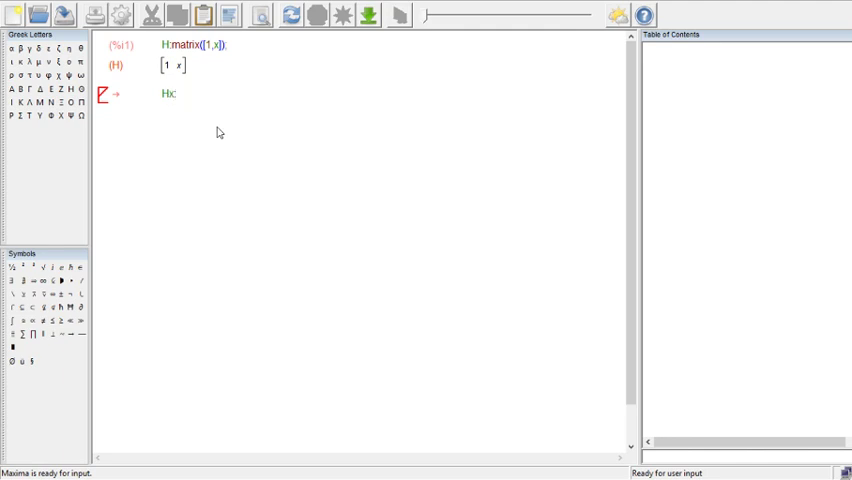
type(":di")
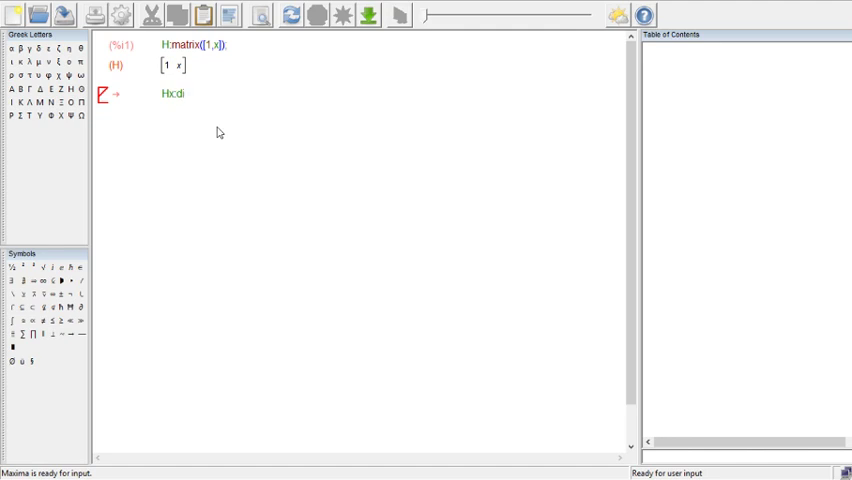
type("ff")
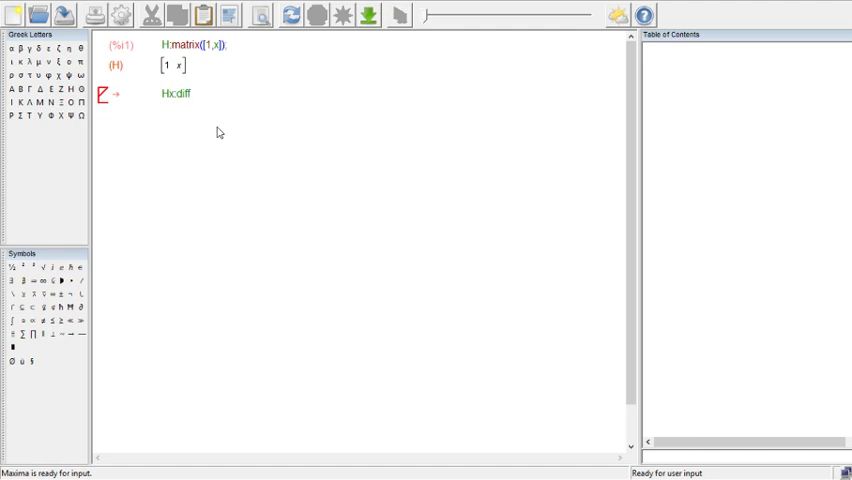
type("(H)")
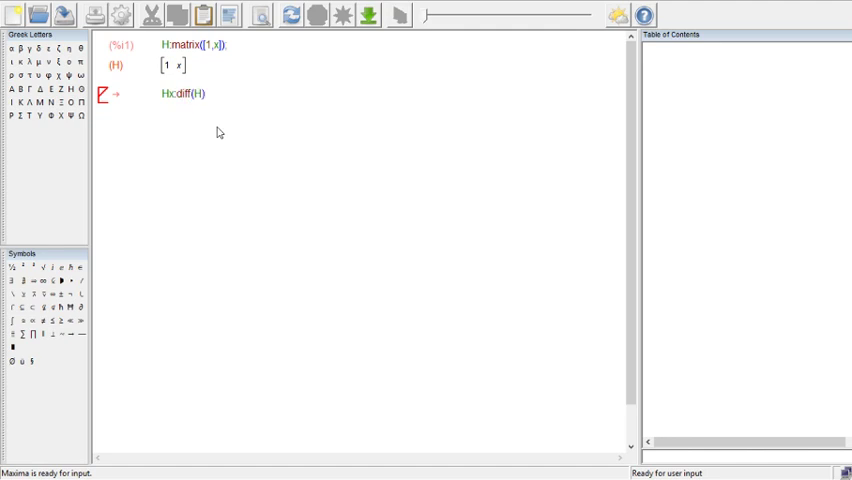
type(",x")
type("A")
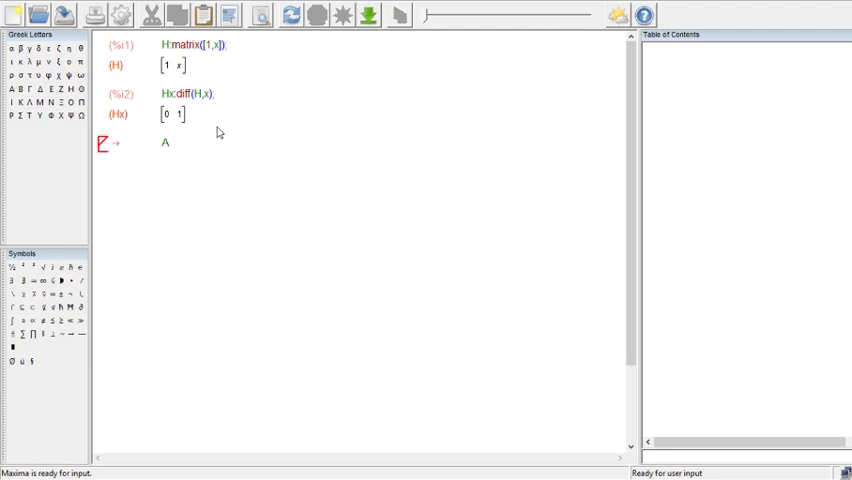
Step: Enter A:A1*(L-x)/L + A2*(x/L) and evaluate the linear area expression
type(":A")
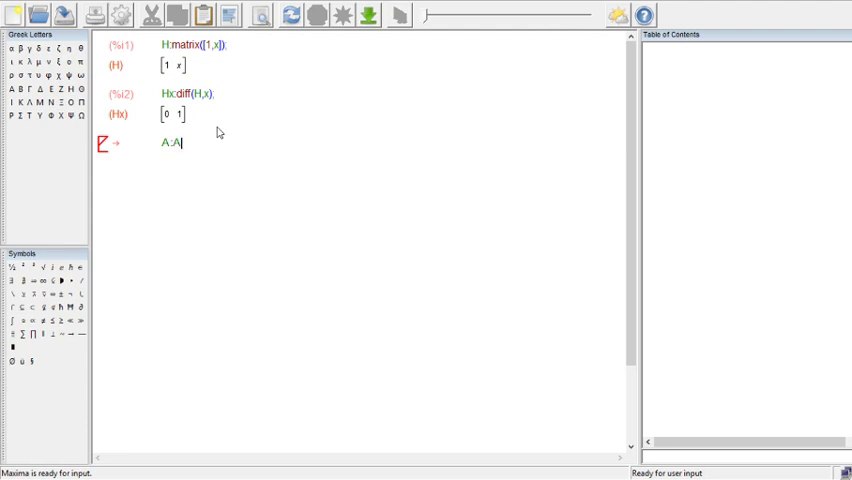
type("1")
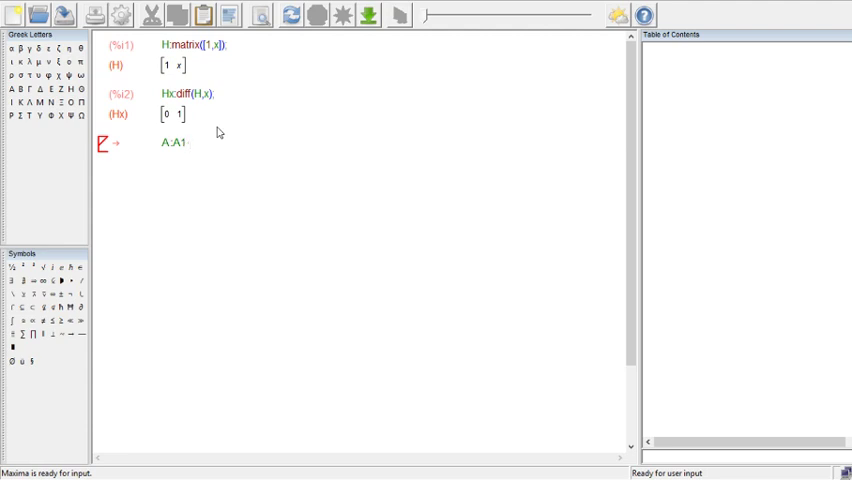
left_click(190, 143)
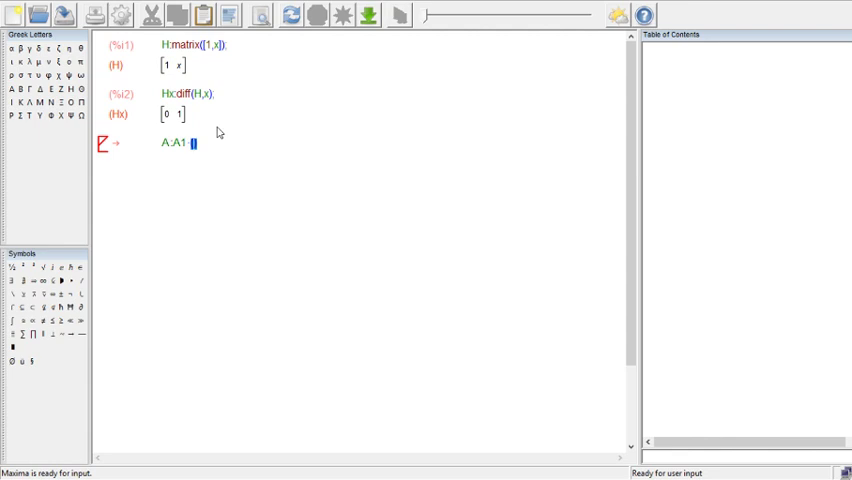
type("(L~)")
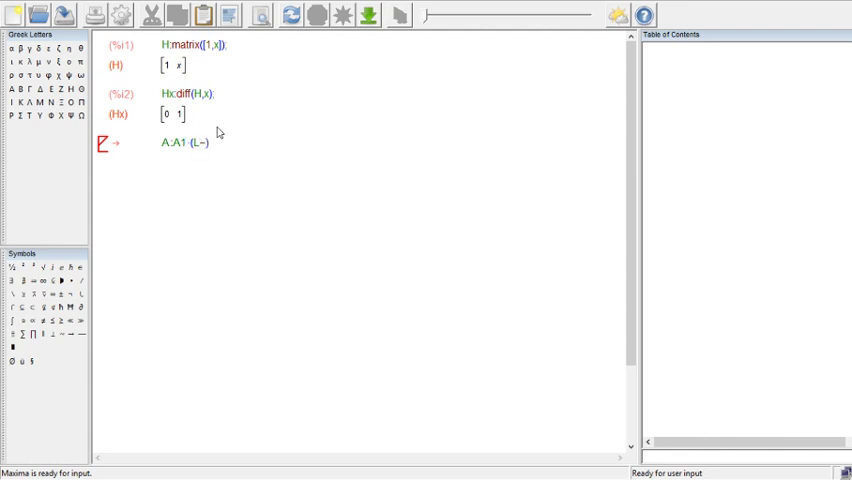
type("x")
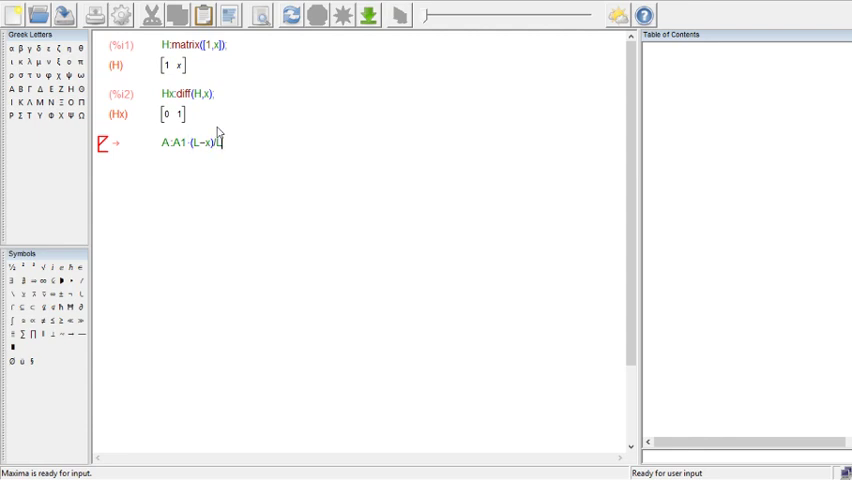
type("+")
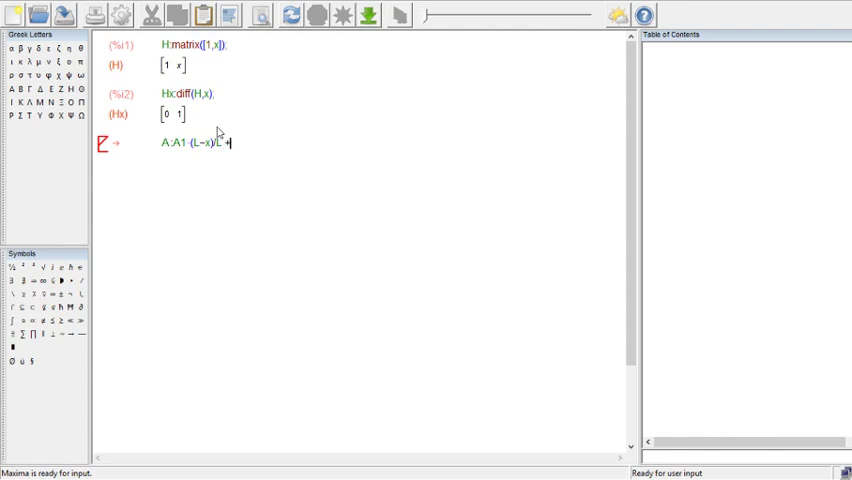
type("A")
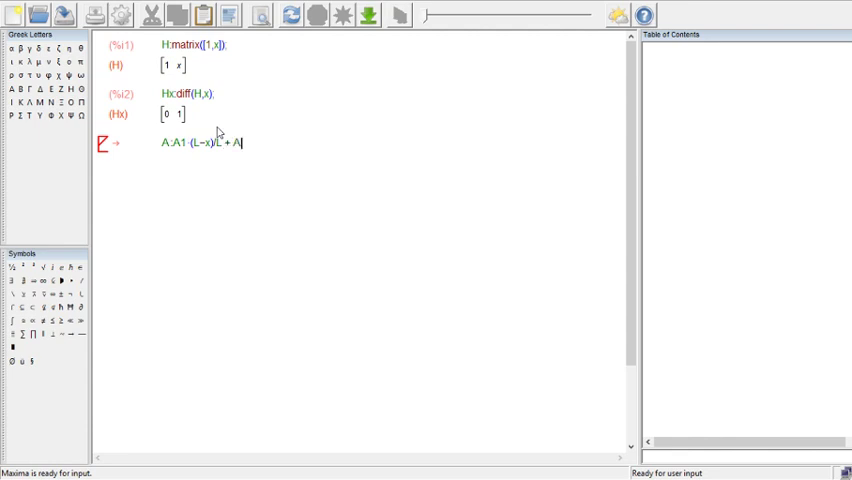
type("2·")
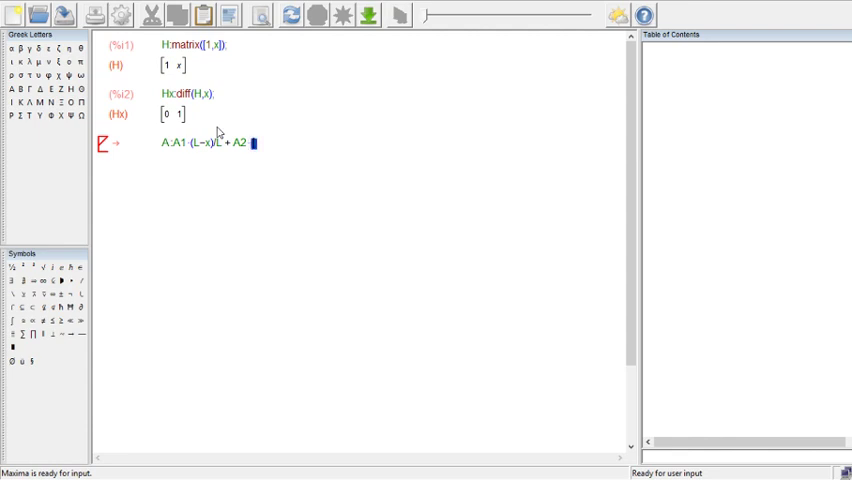
type("(x/L);")
type("x:")
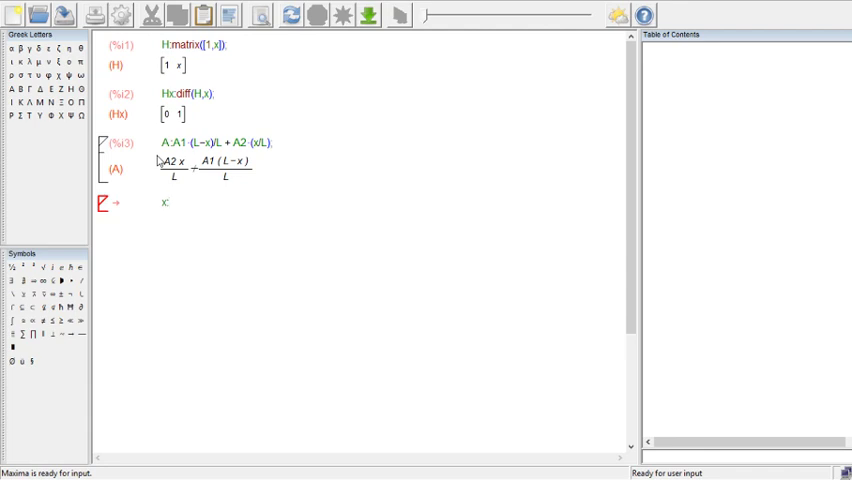
Step: Set x:0 and store Tm1:H,numer, giving Tm1 = [1 0]
type("0;")
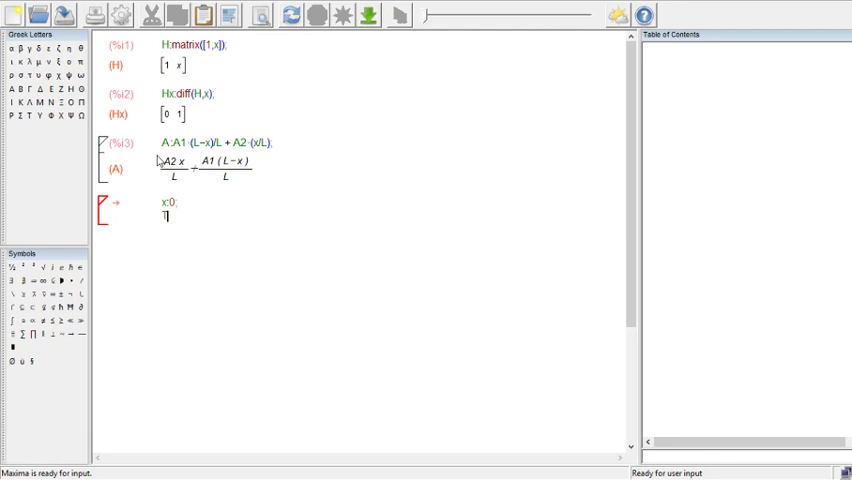
type("m1")
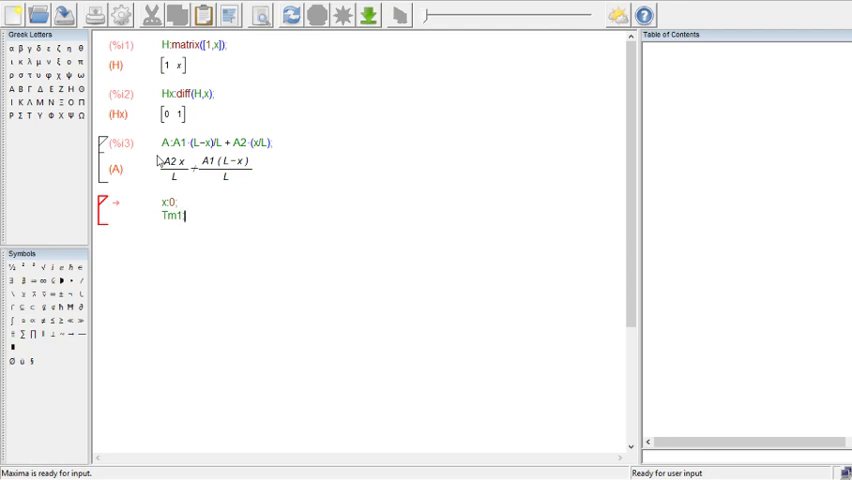
type(":H")
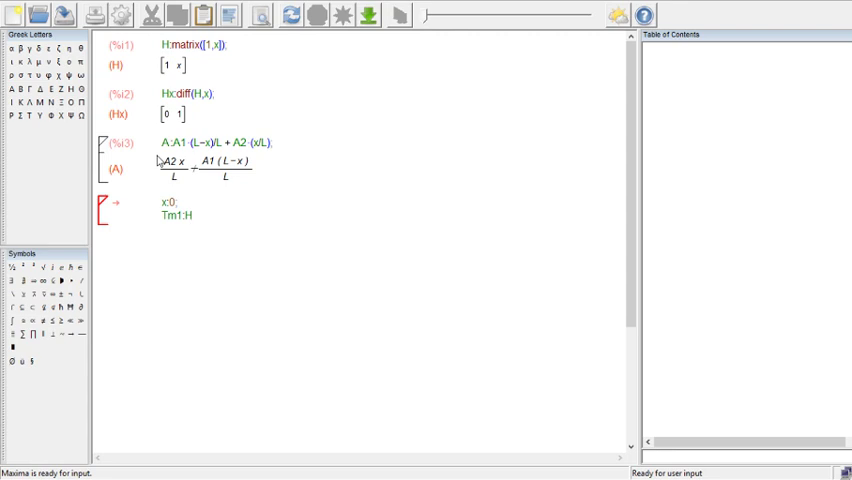
type("r")
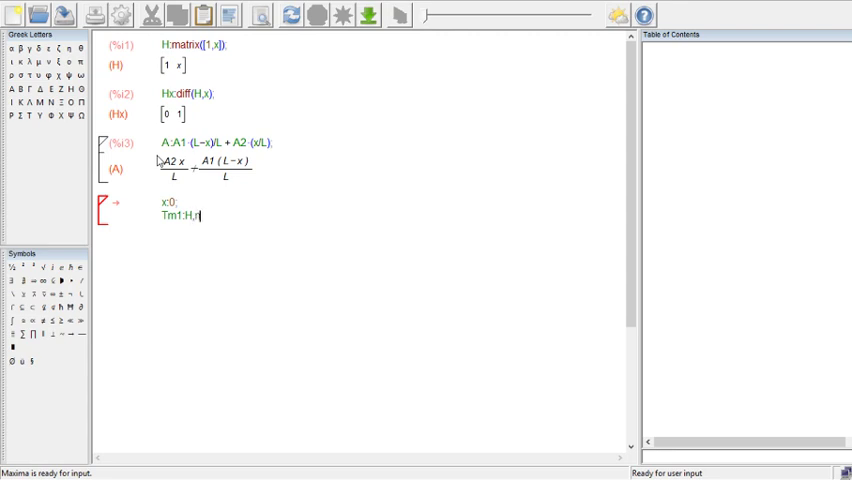
type("umer;")
type("x:")
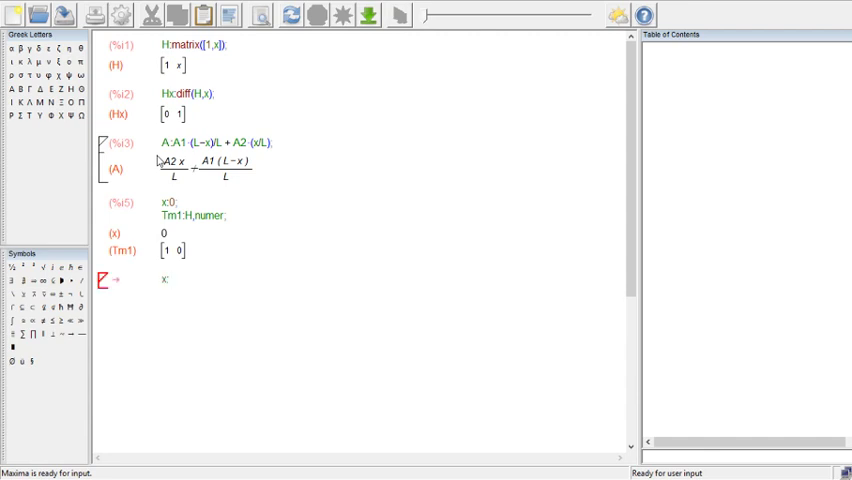
Step: Set x:L and store Tm2:H,numer, giving Tm2 = [1 L]
type("L")
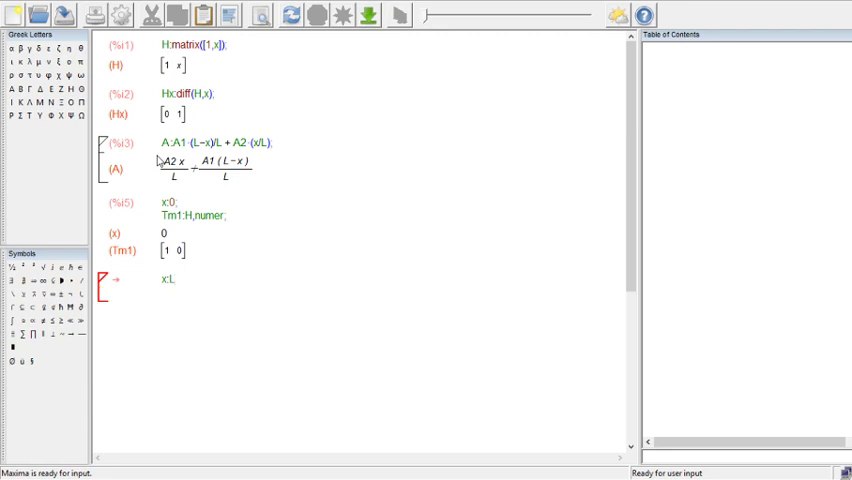
type("Tm2")
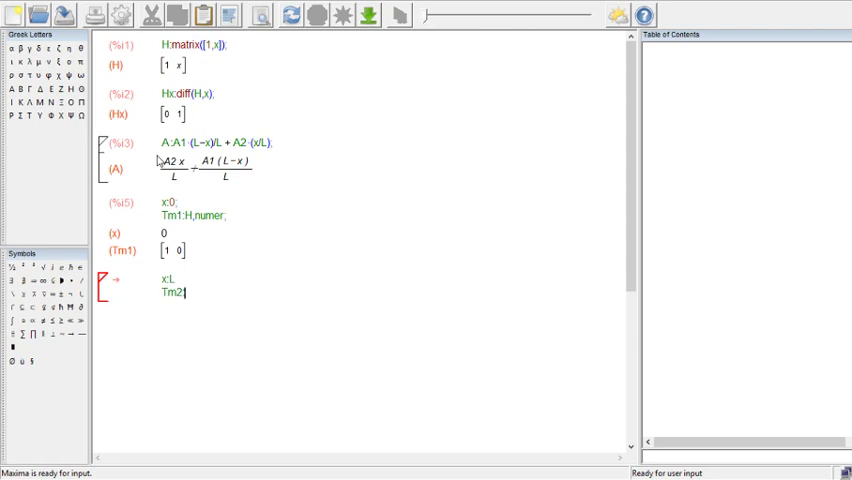
type("H")
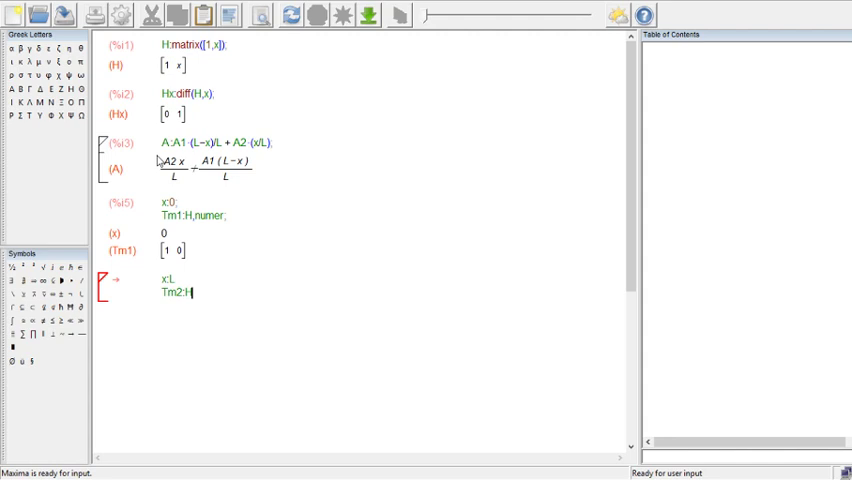
type(",nume")
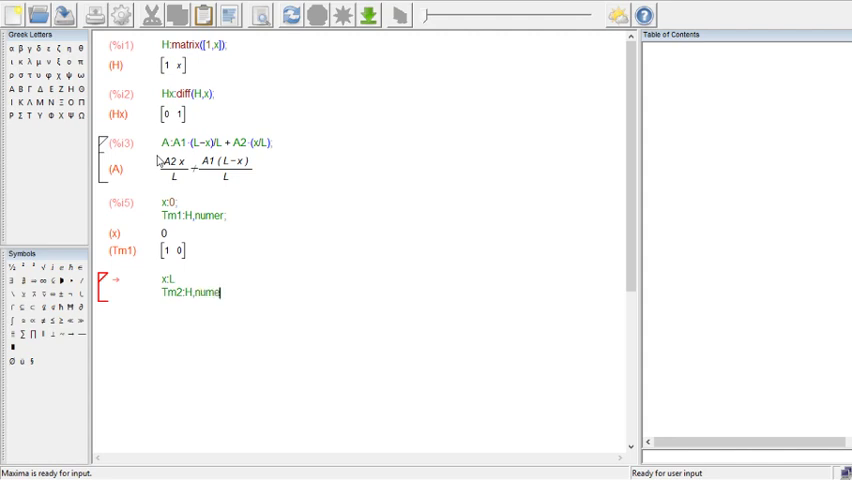
type("r;")
type("T")
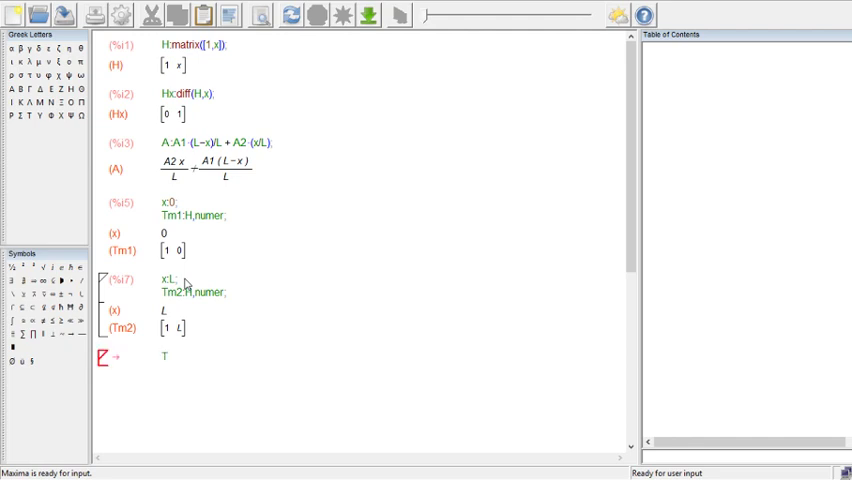
Step: Build Tm:matrix(Tm1[1],Tm2[1]), giving rows [1 0] and [1 L]
type("m=")
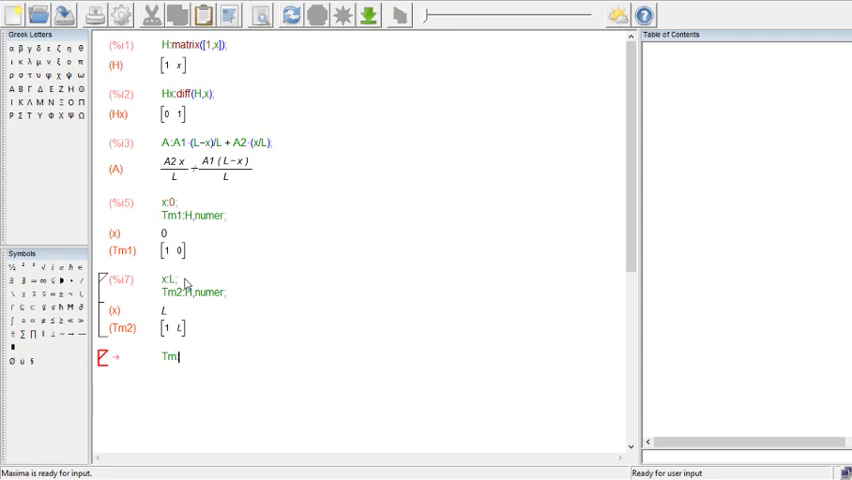
type("matri")
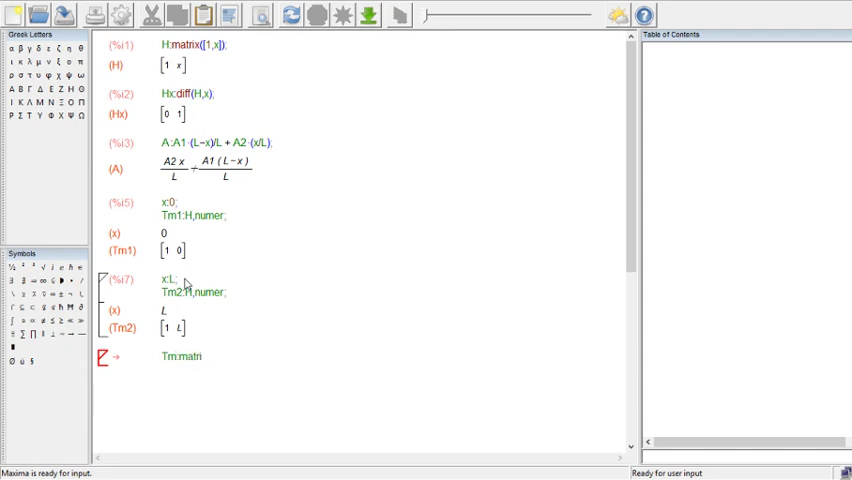
type("x(")
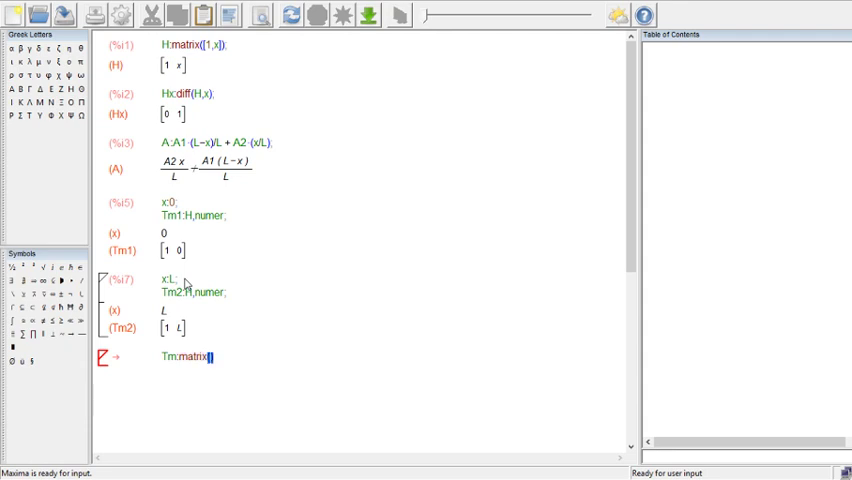
type("(T")
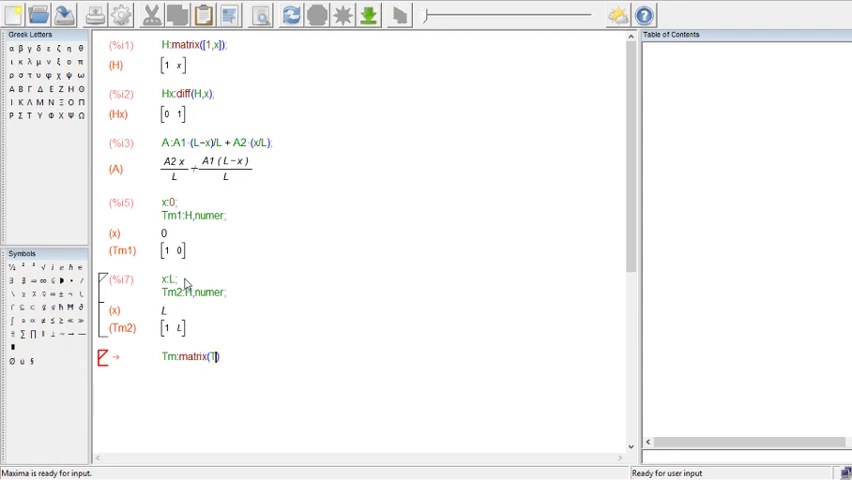
type("Tm1[1")
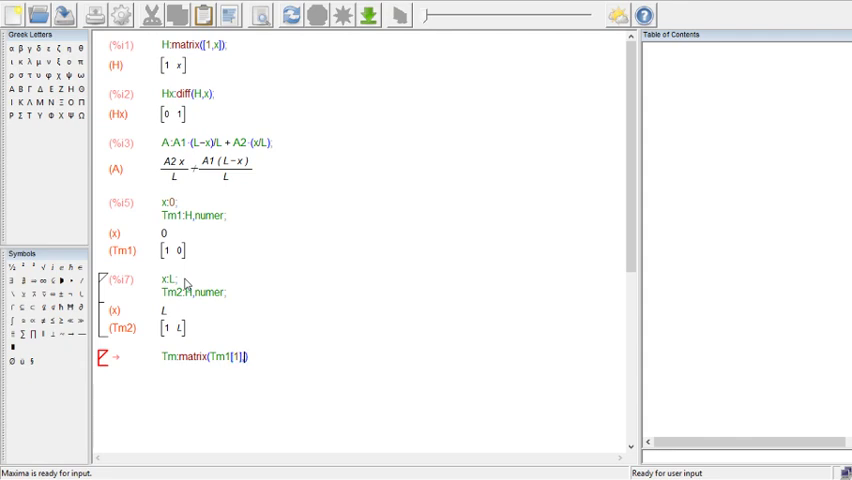
type(",Tm2[1")
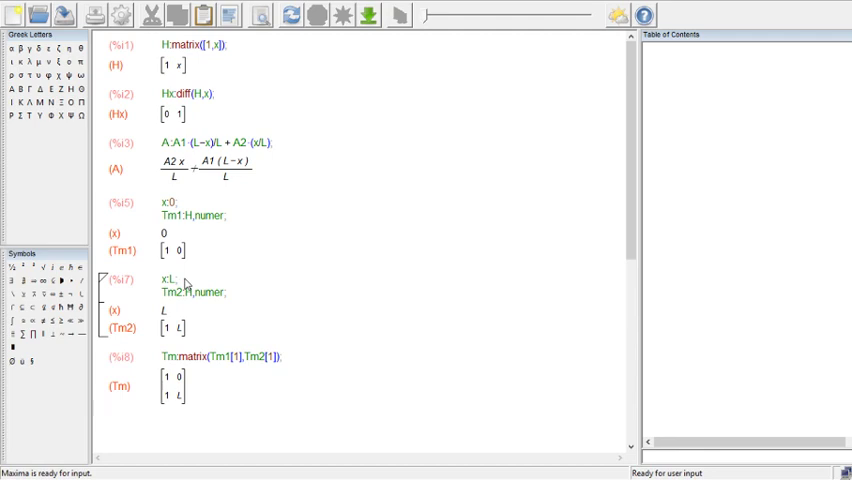
scroll("down", 3)
type("T")
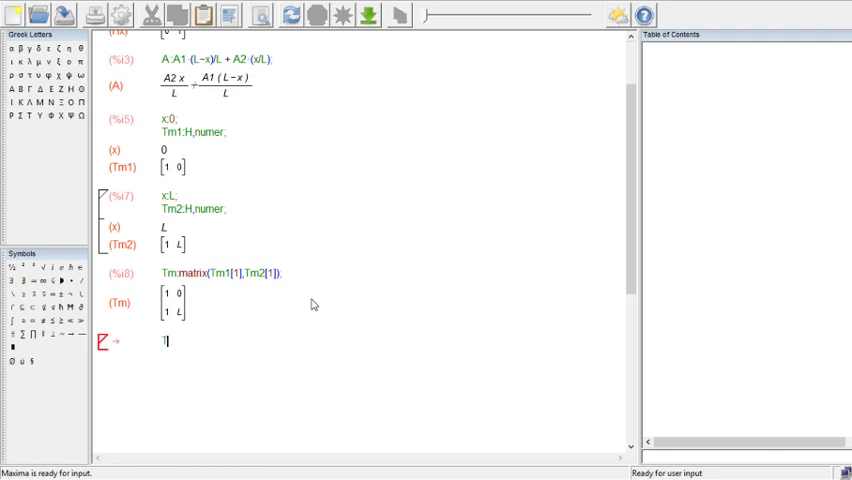
Step: Compute T1:invert(Tm), giving rows [1 0] and [−1/L 1/L]
type("1")
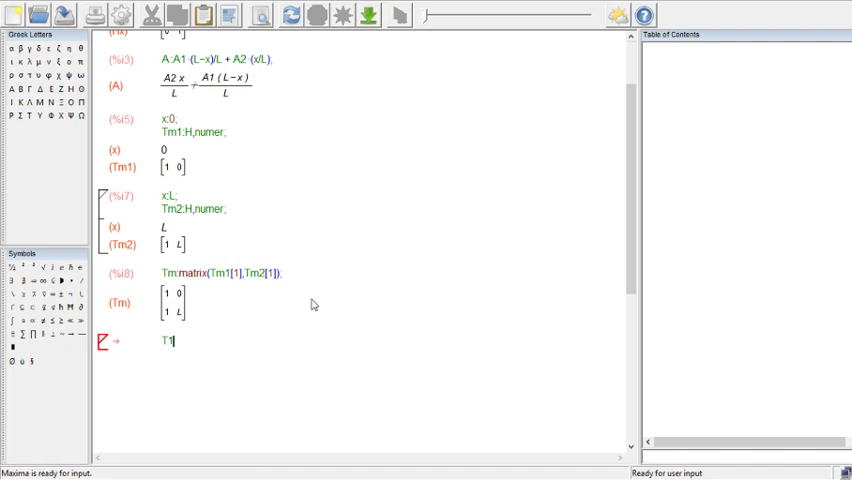
type(":inver")
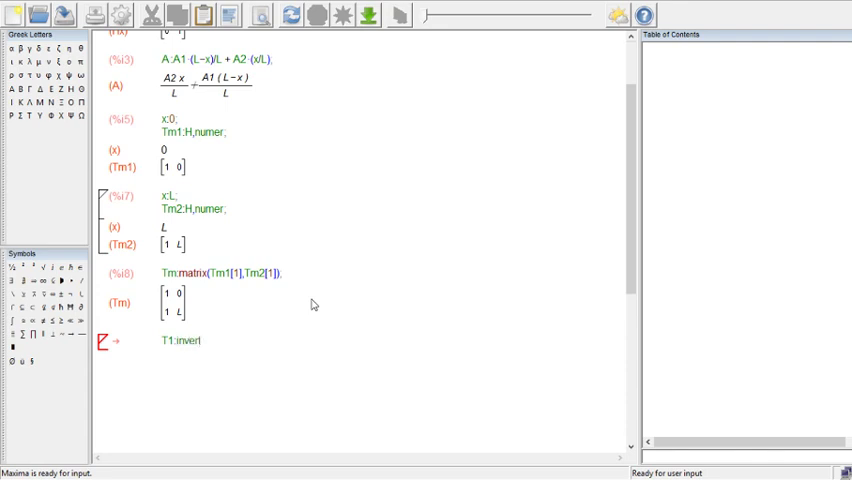
type("t(Tm);")
type("ki")
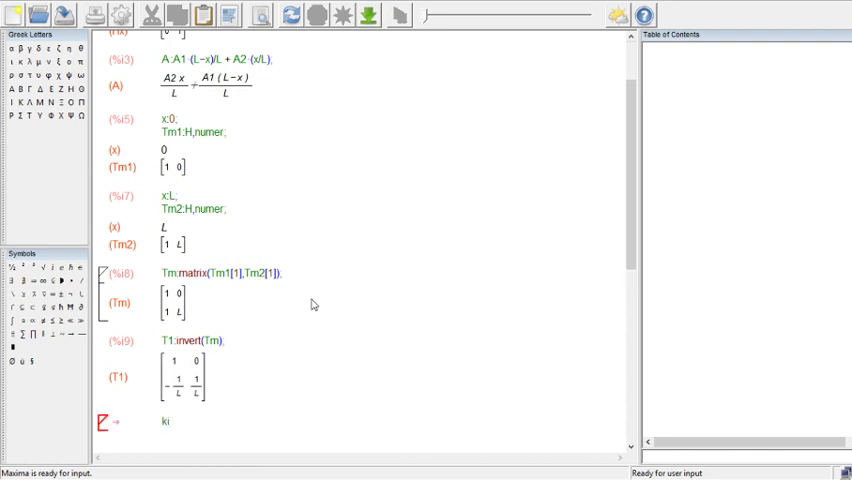
Step: Run kill(x) to clear x, returning done
type("ll")
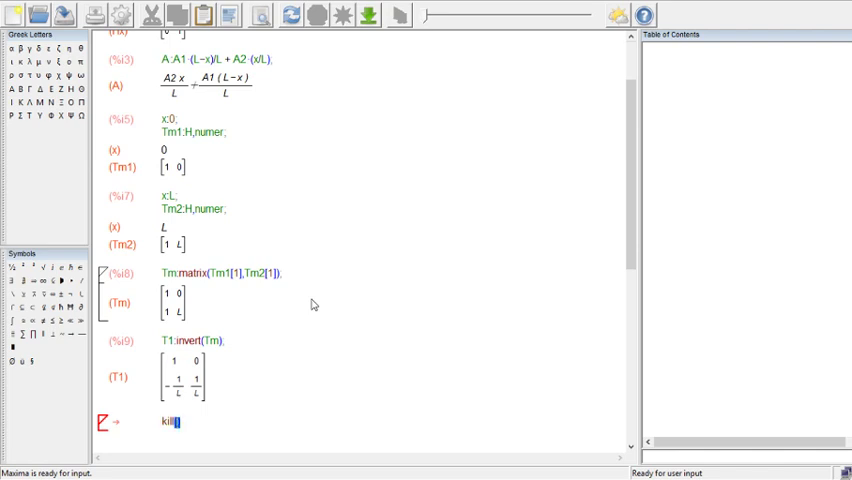
type("(x)")
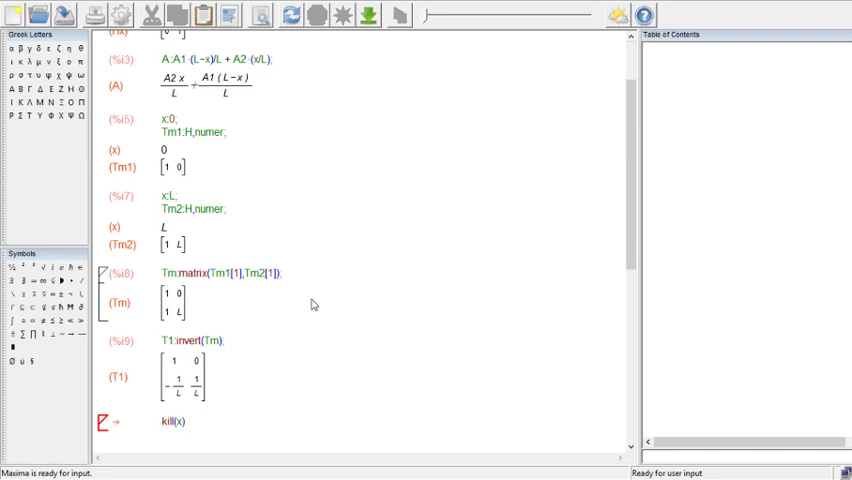
key("Return")
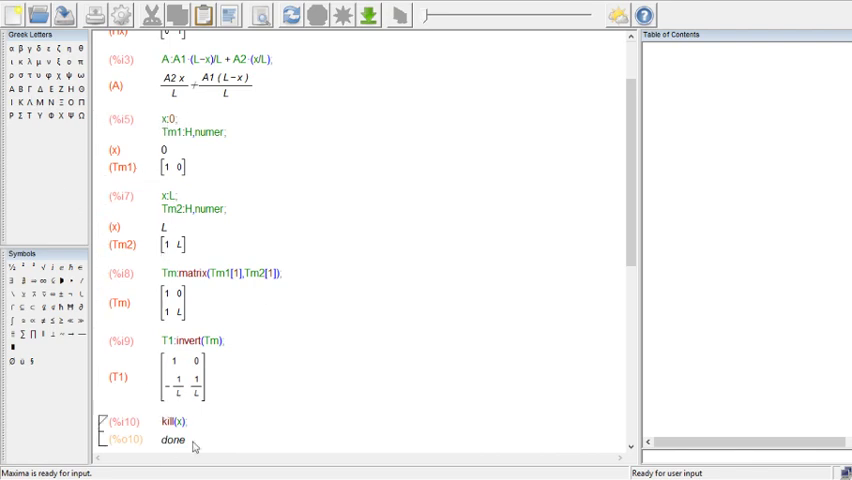
scroll("down", 3)
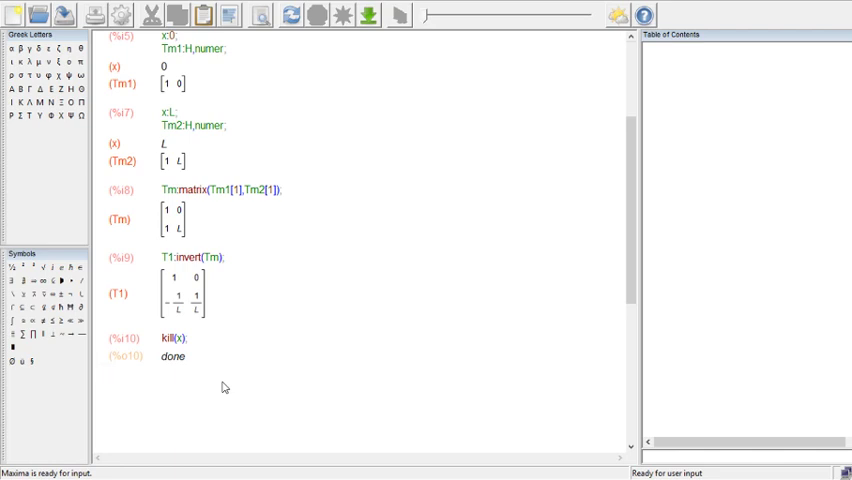
Step: Enter Ke:transpose(T1).integrate(transpose(Hx).Hx·A,x,0,L).T1, giving entries ±(A2+A1)/(2L)
type("Ke")
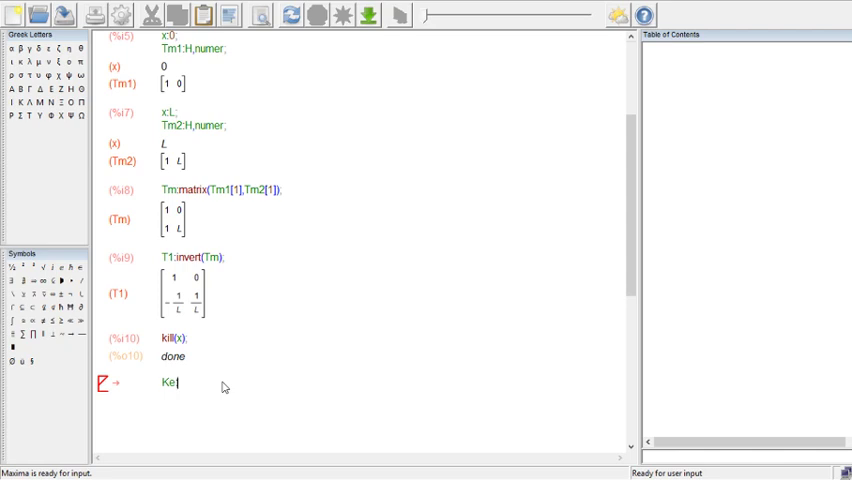
type(":trans")
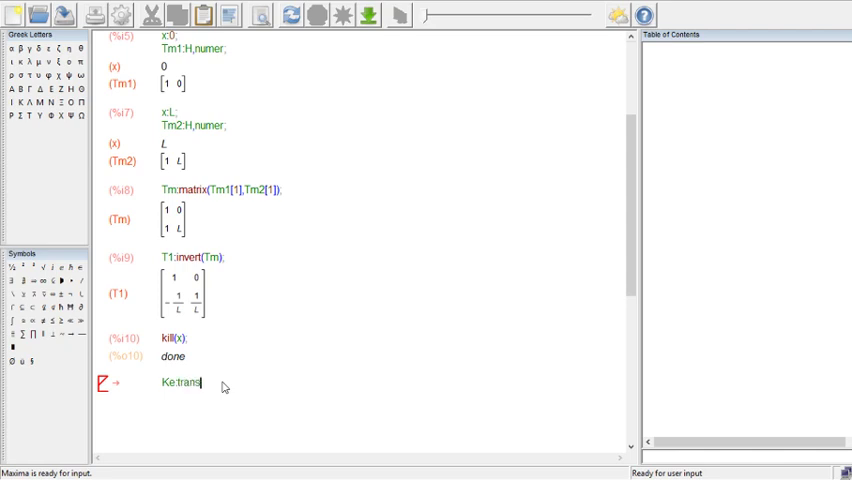
type("pose(")
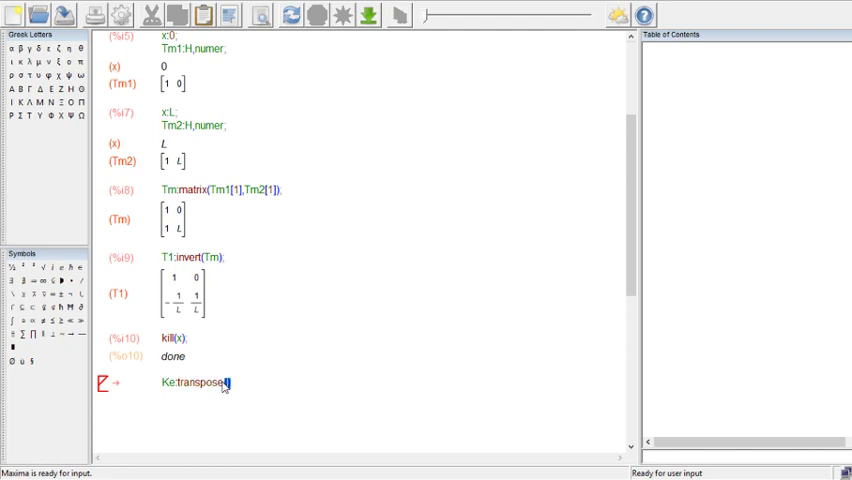
type("(T1)")
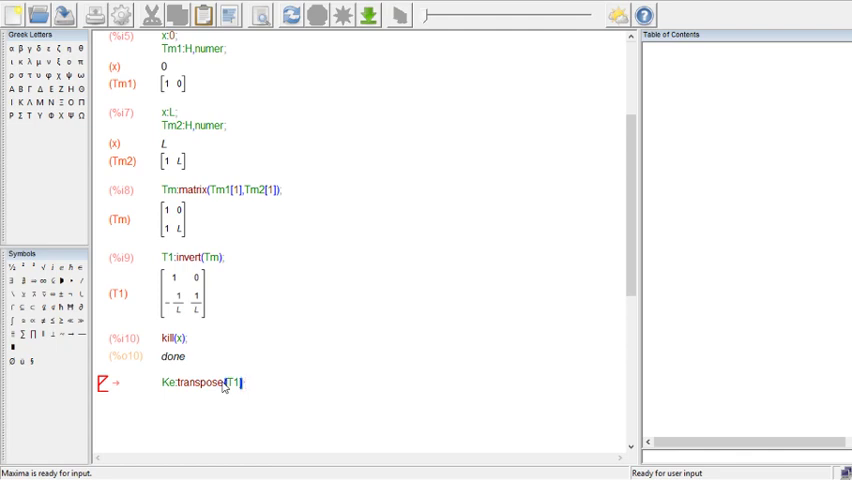
type(")")
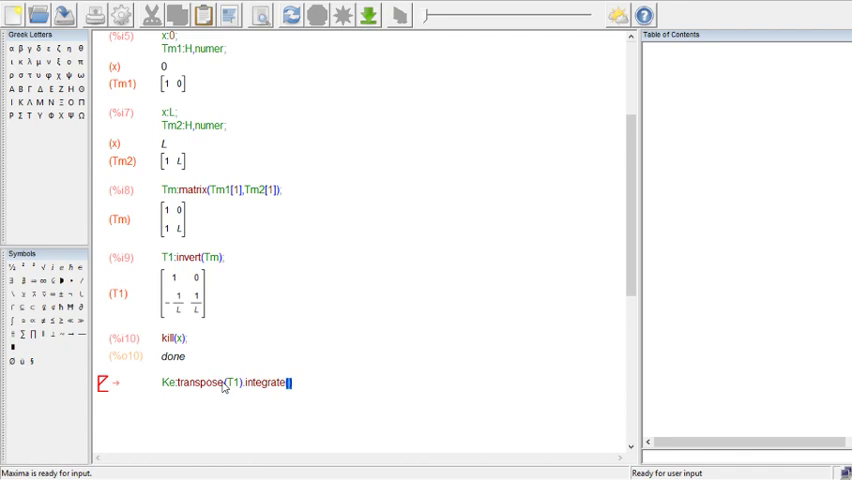
type("trans)")
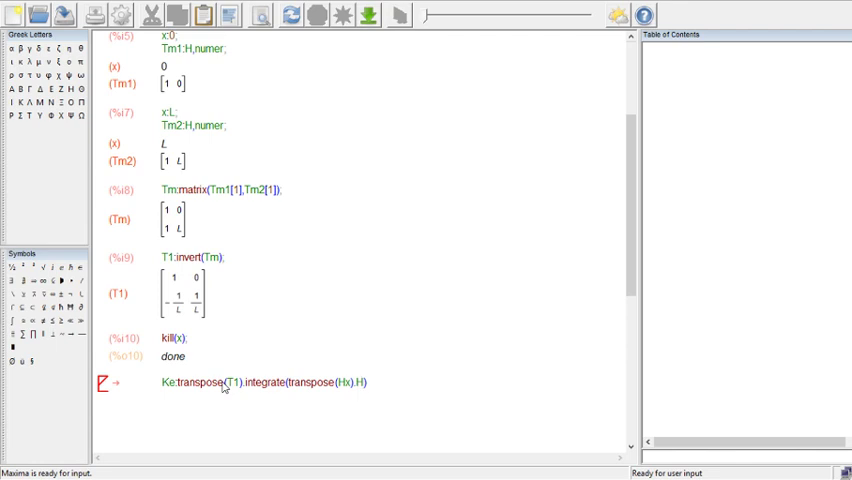
type("Hx")
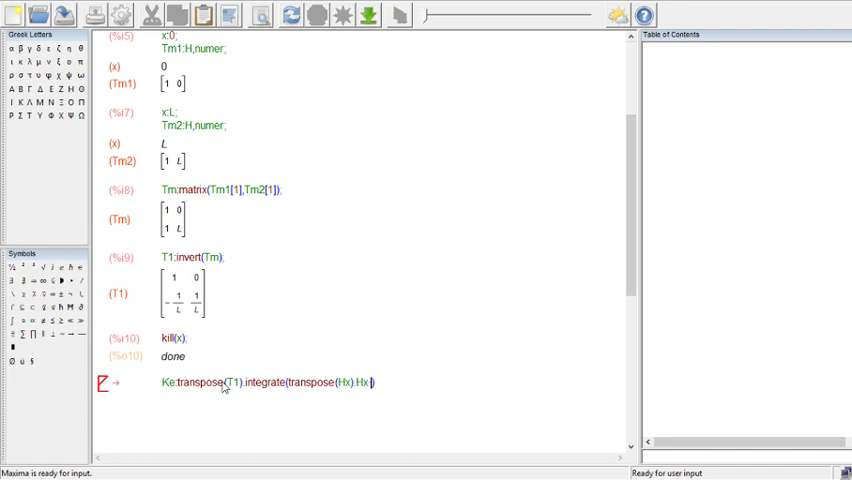
type("A)")
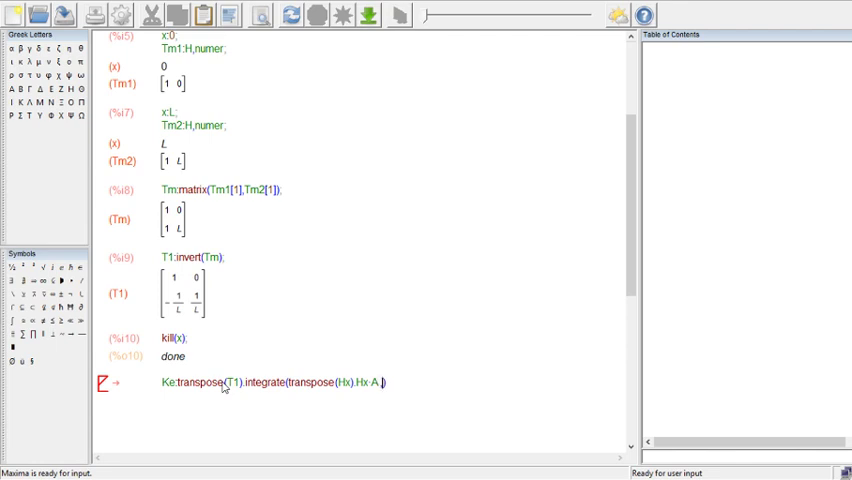
type(",x")
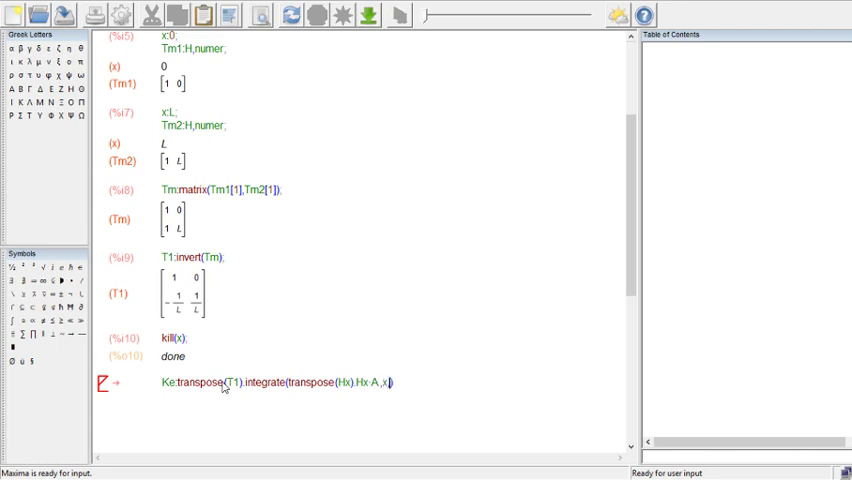
type("0,L")
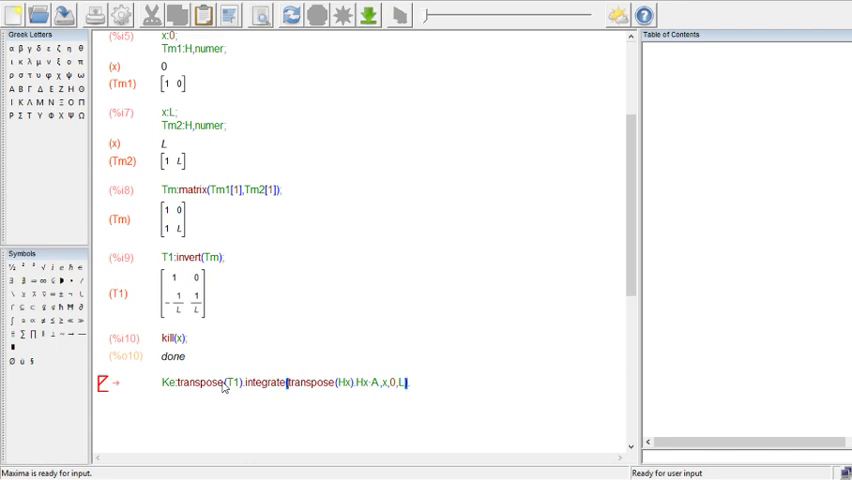
type(")")
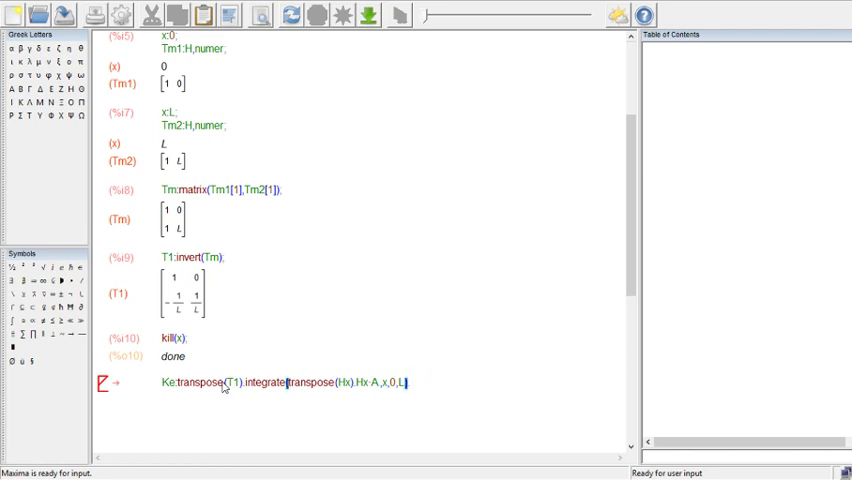
type(".T1;")
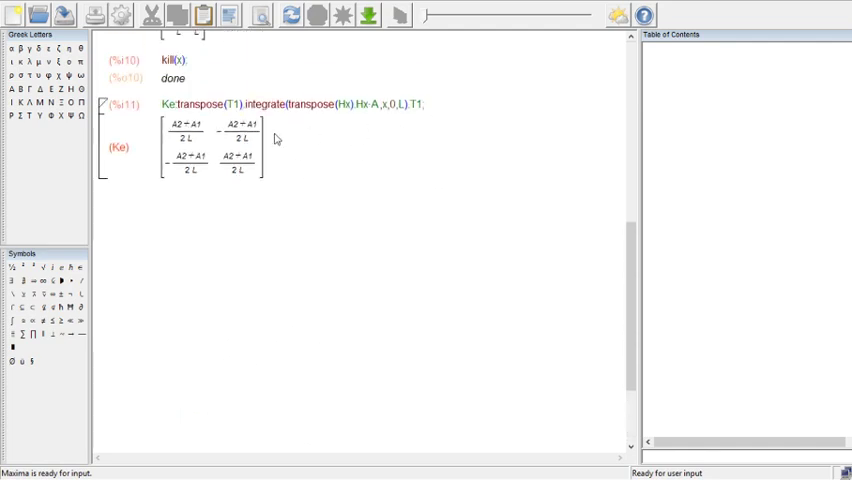
mouse_move(225, 138)
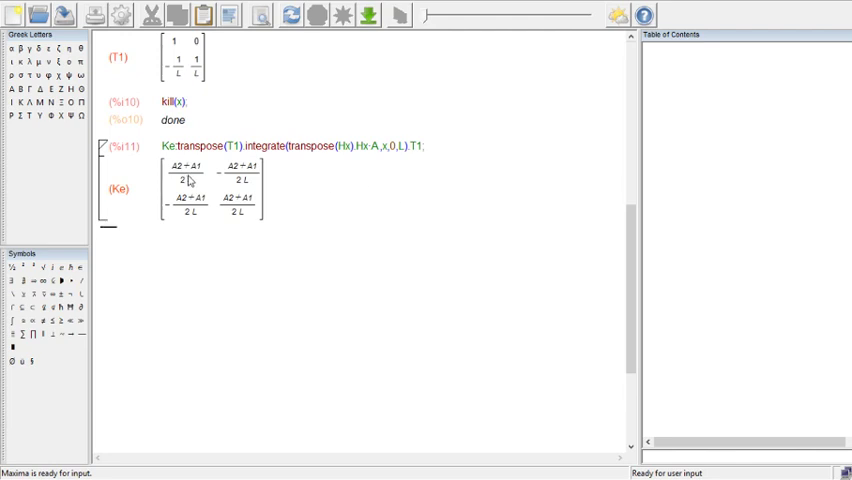
scroll("up", 3)
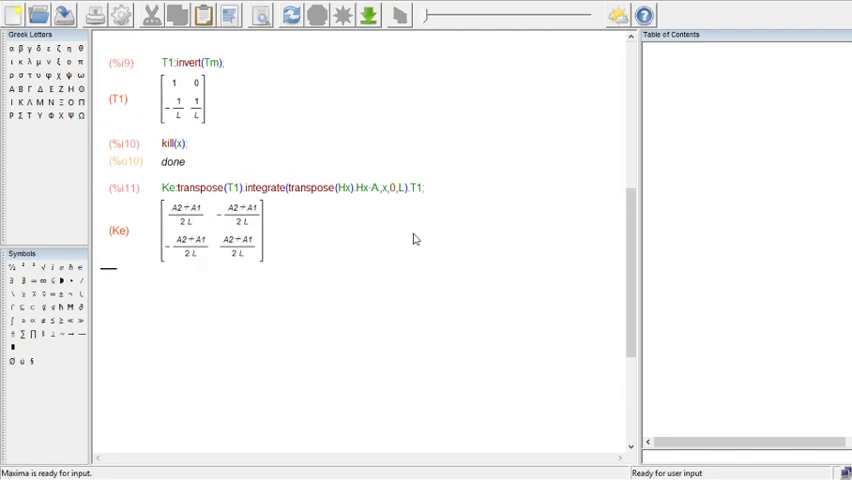
scroll("up", 3)
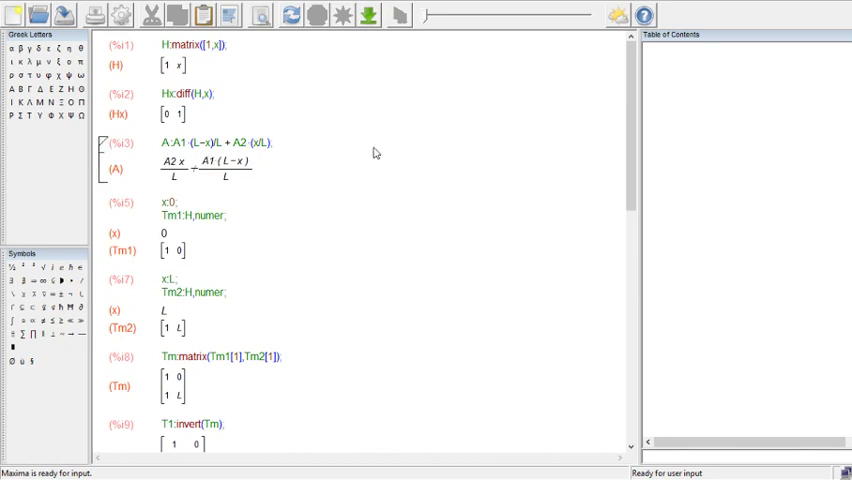
mouse_move(152, 149)
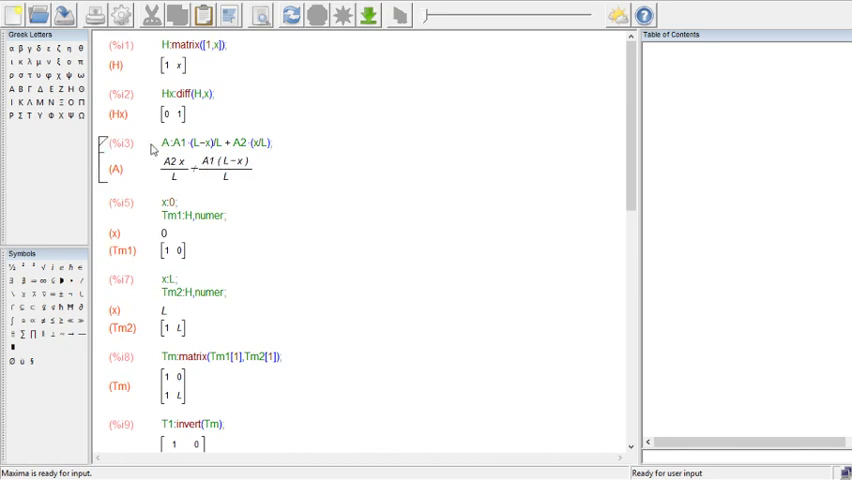
mouse_move(325, 172)
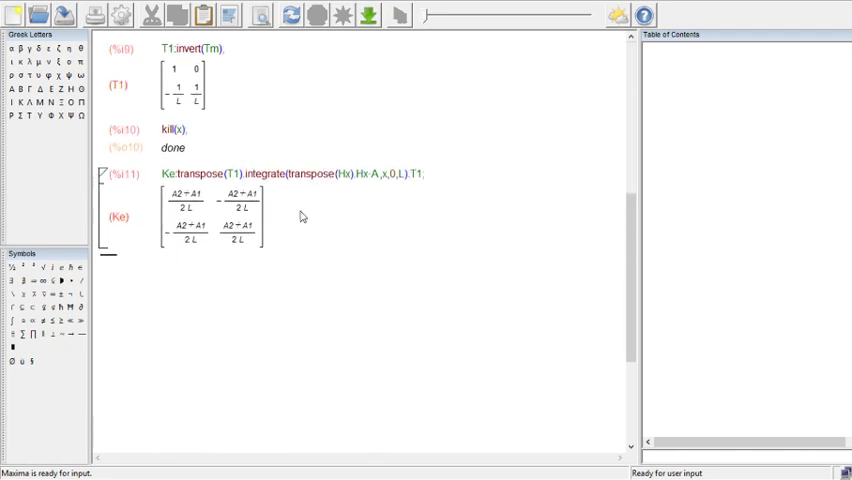
mouse_move(178, 203)
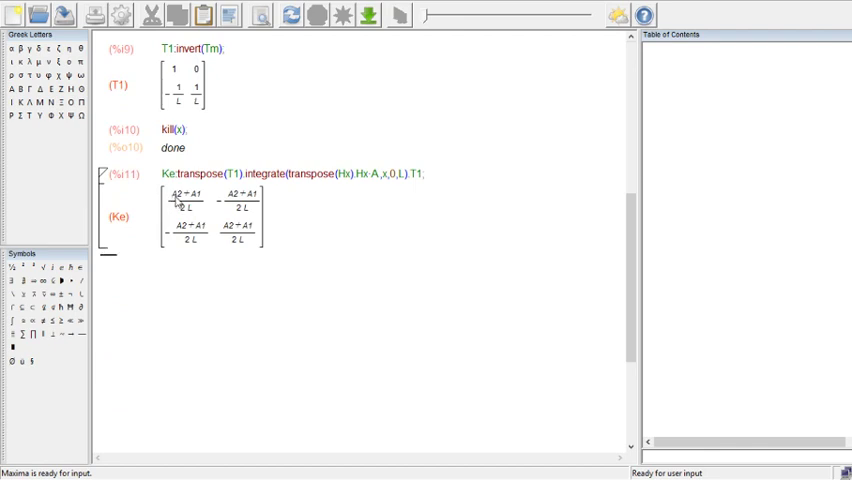
mouse_move(168, 210)
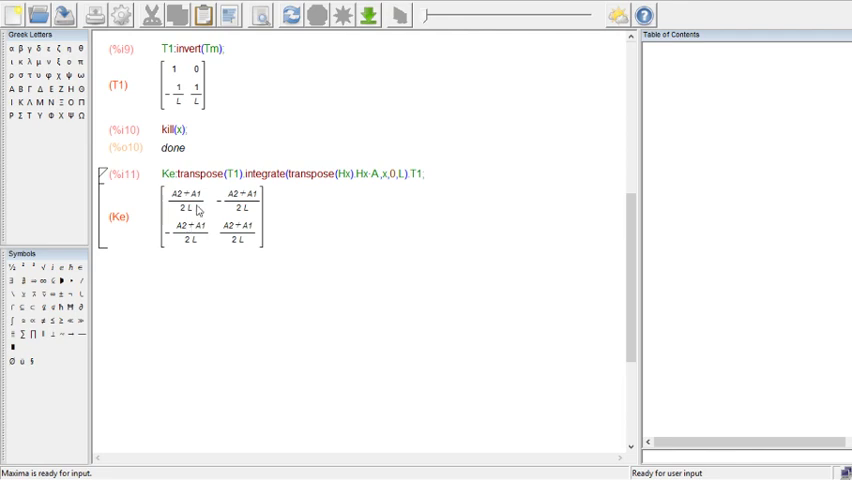
mouse_move(395, 199)
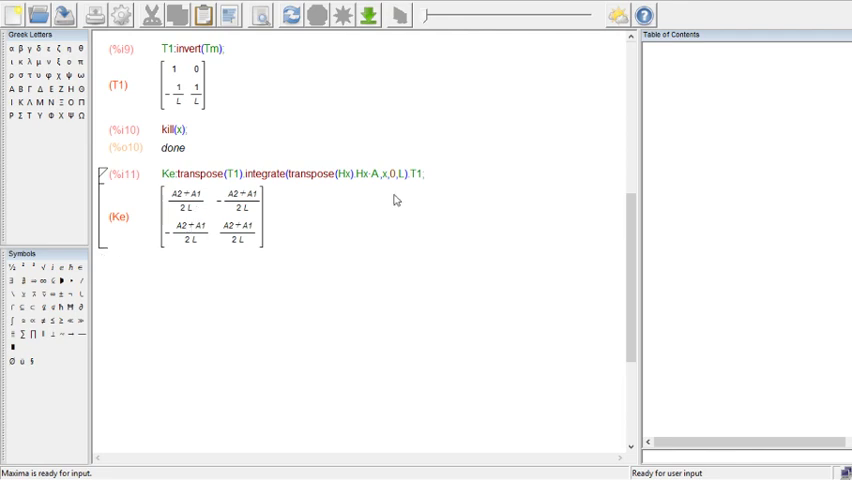